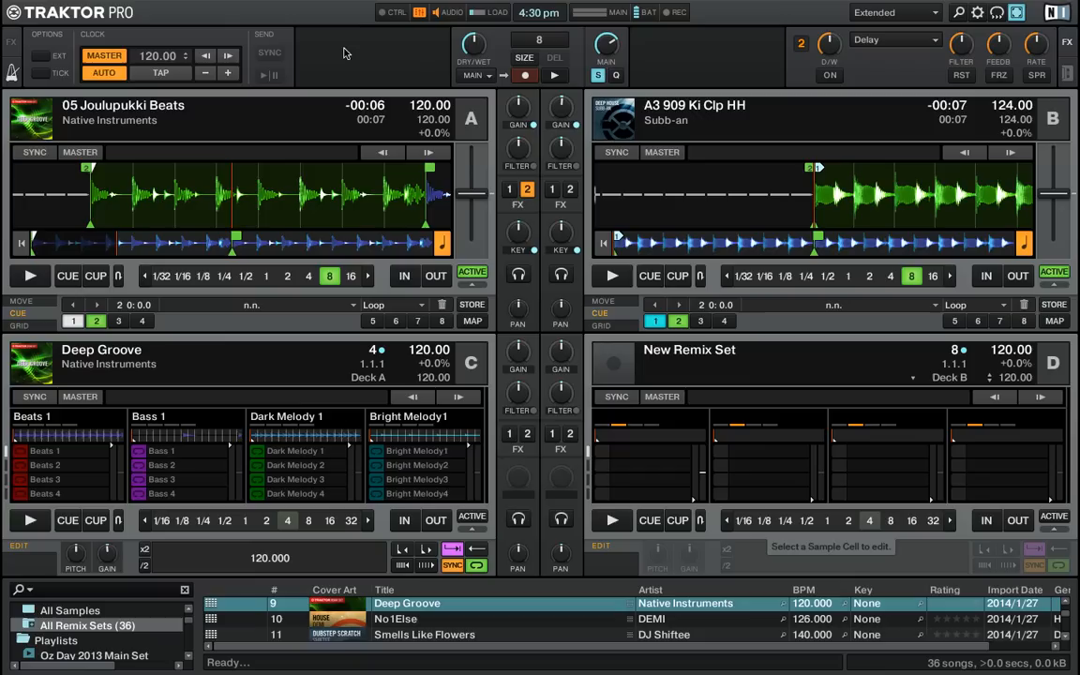
mouse_move(172, 9)
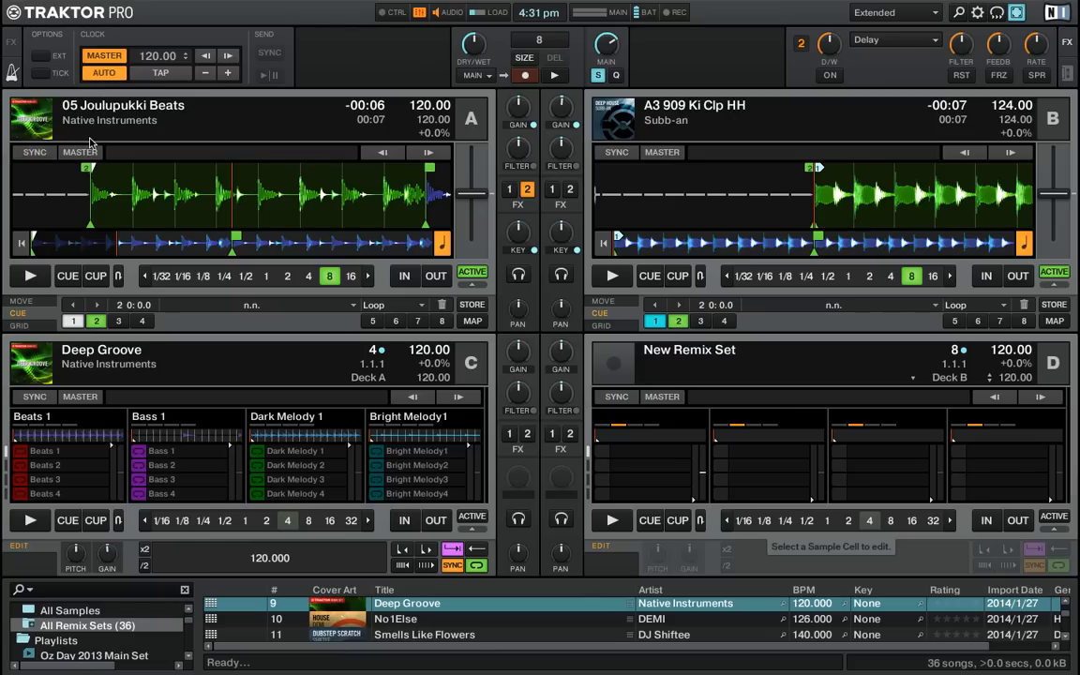
mouse_move(114, 153)
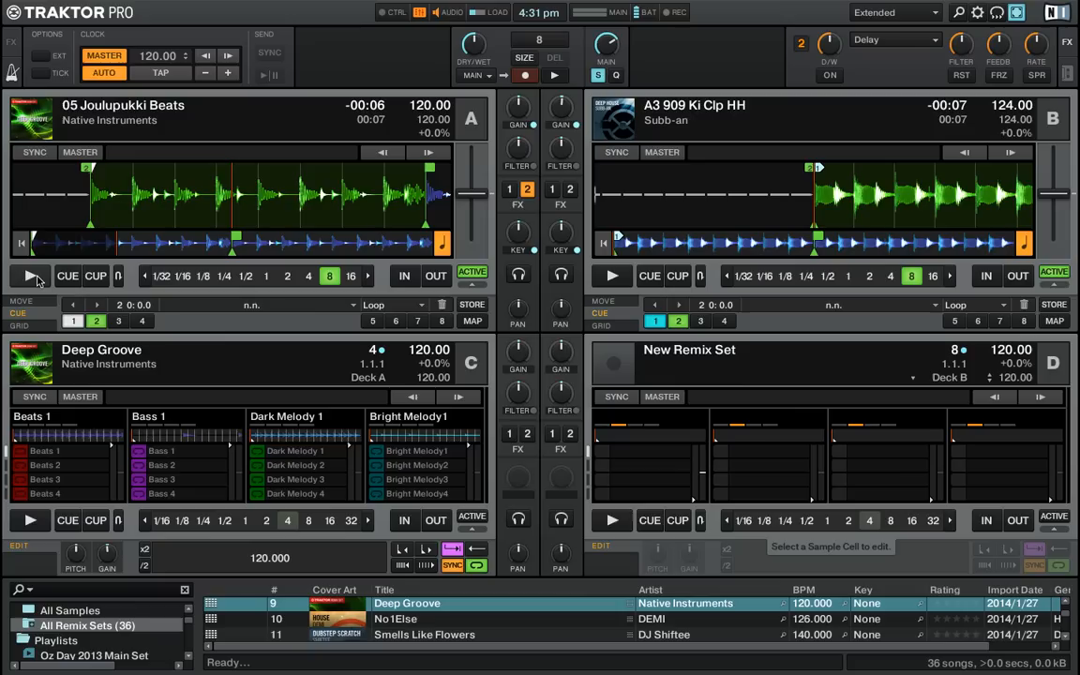
Play deck A from its cue point and sync deck B's tempo to it at 120 BPM
click(30, 275)
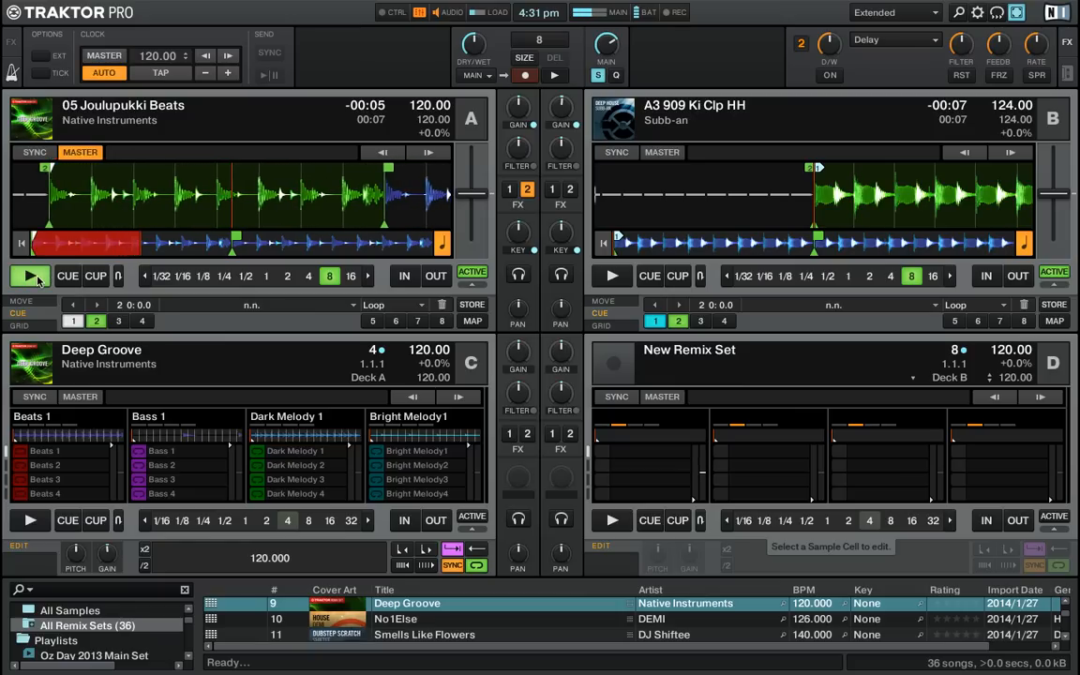
click(30, 276)
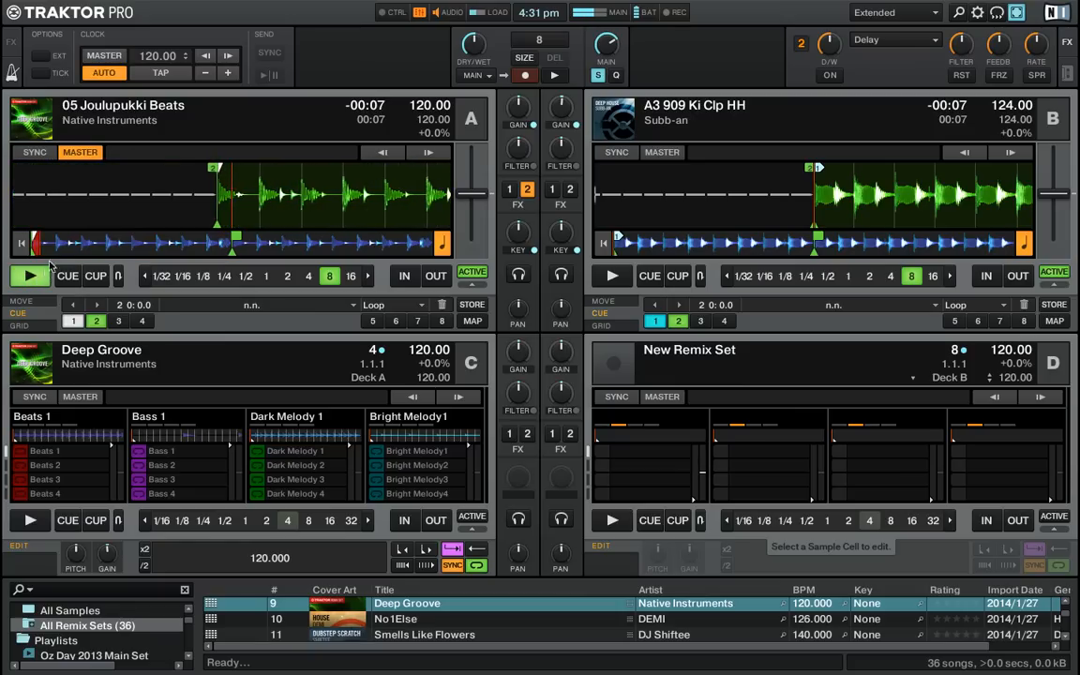
click(30, 276)
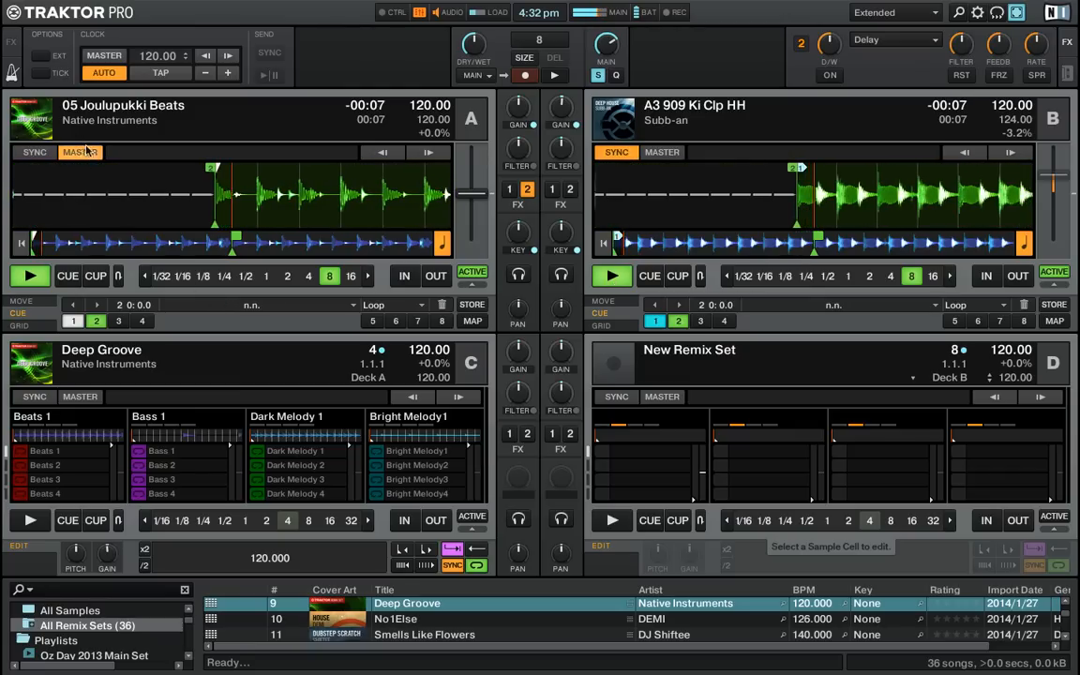
Make deck B tempo master, then release it so neither deck is master
click(79, 152)
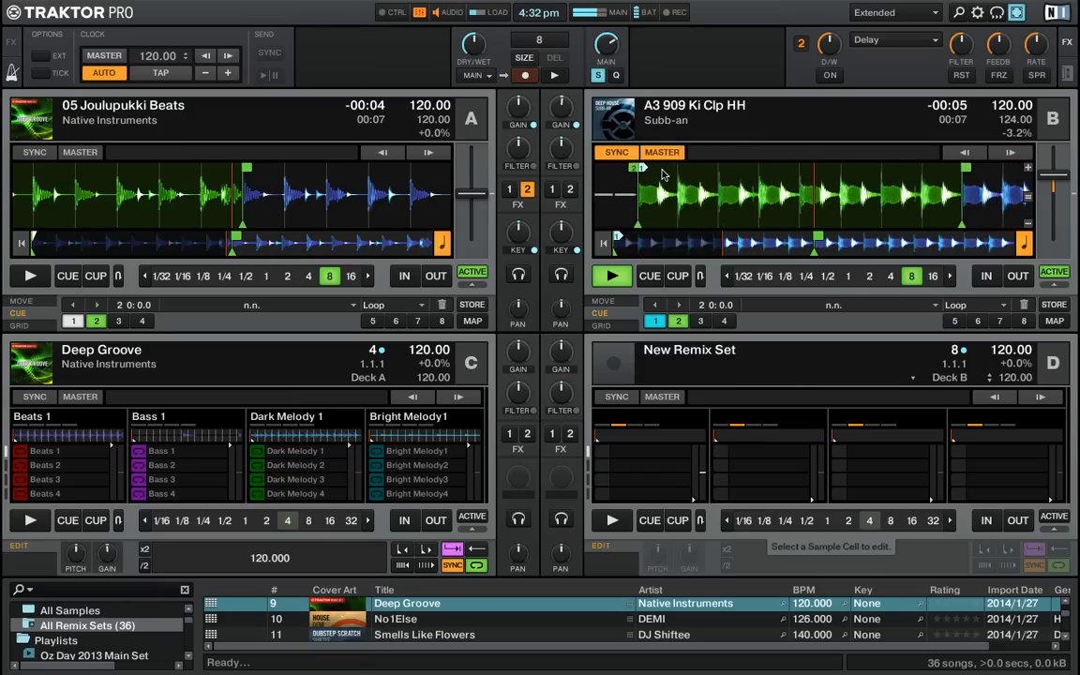
click(611, 275)
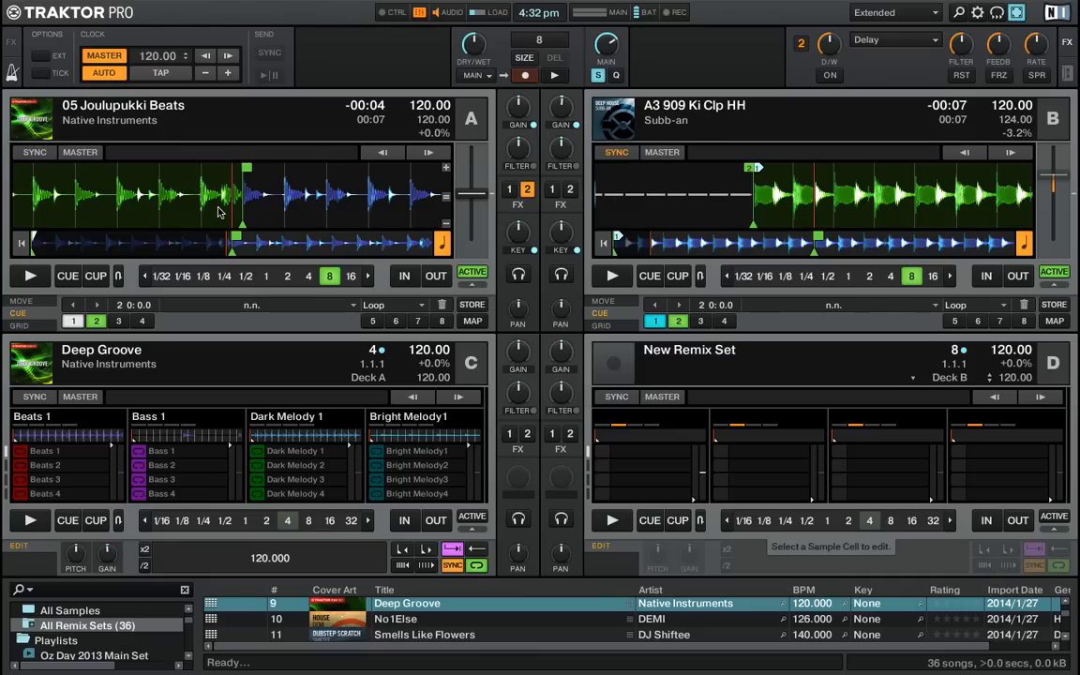
click(103, 71)
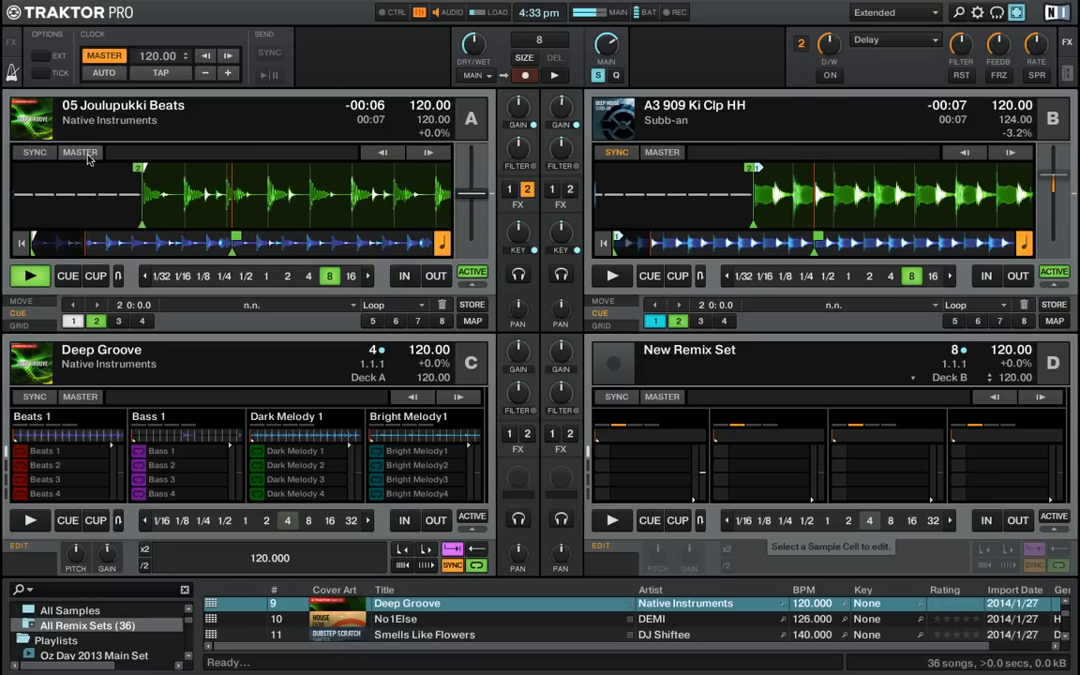
click(79, 152)
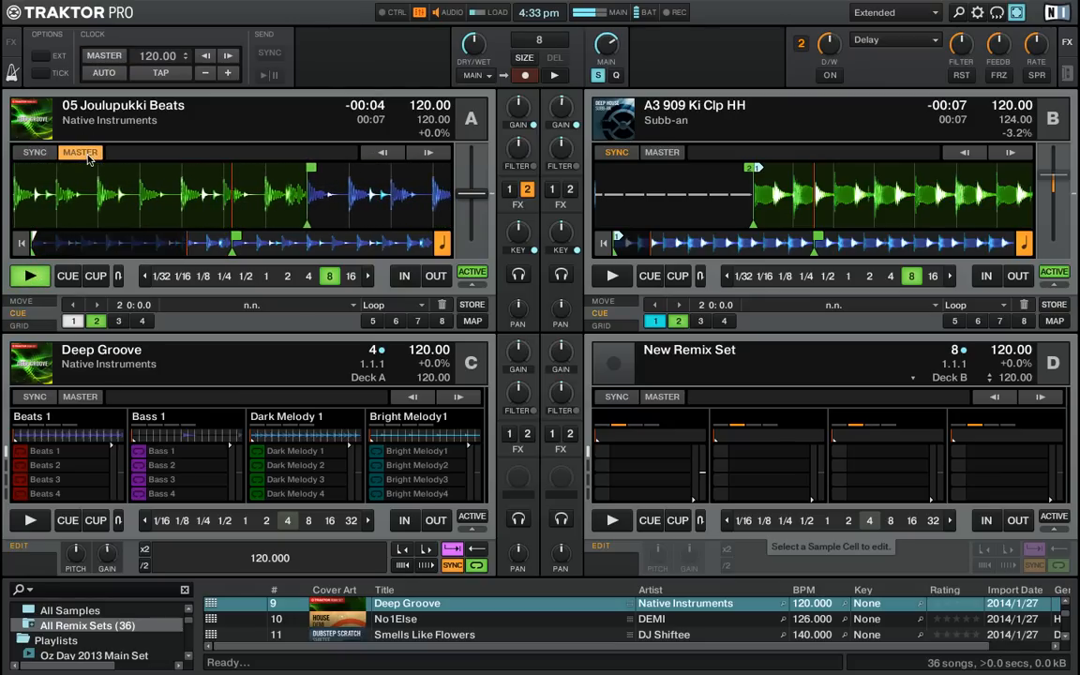
click(611, 276)
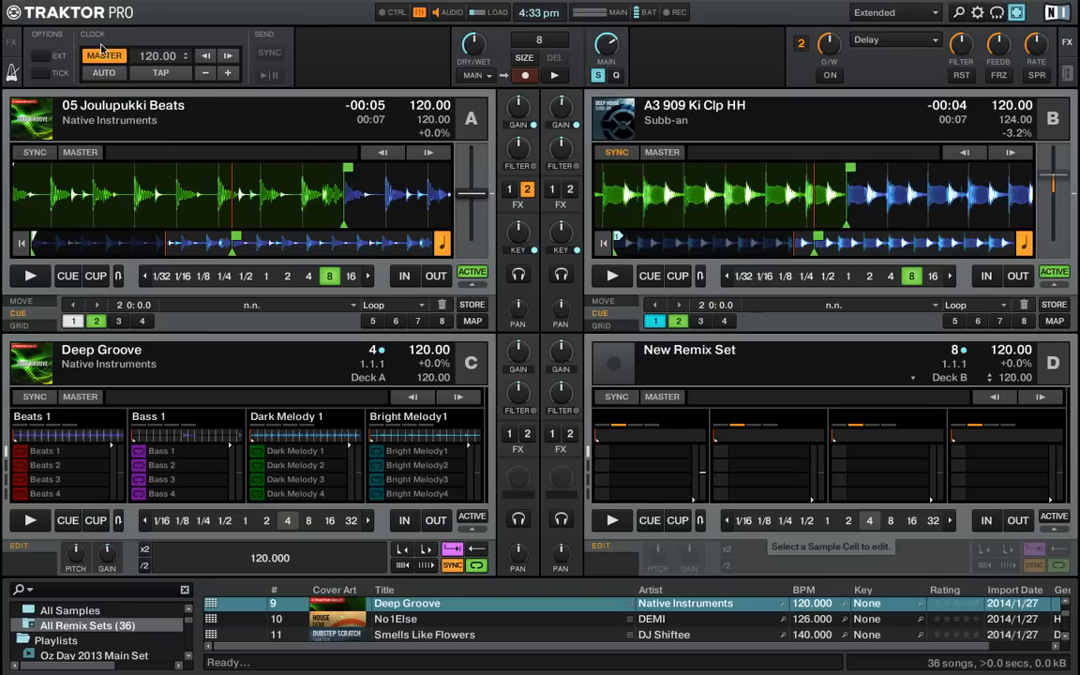
mouse_move(90, 34)
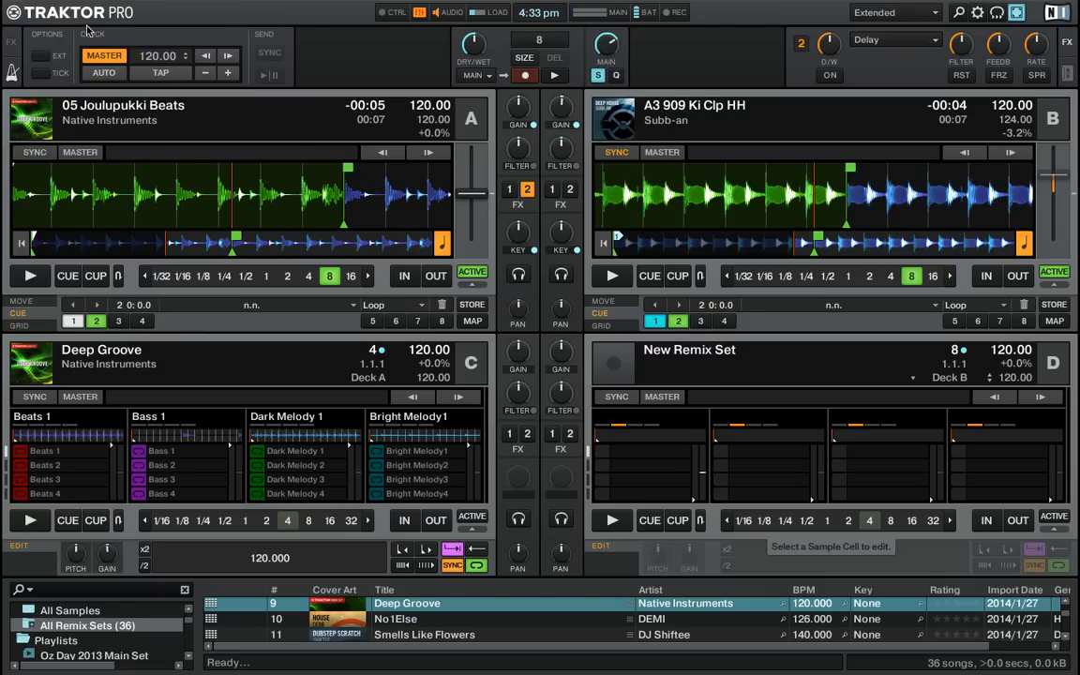
Raise the master clock tempo to 130.00 BPM so synced deck B follows at +4.8%
click(105, 56)
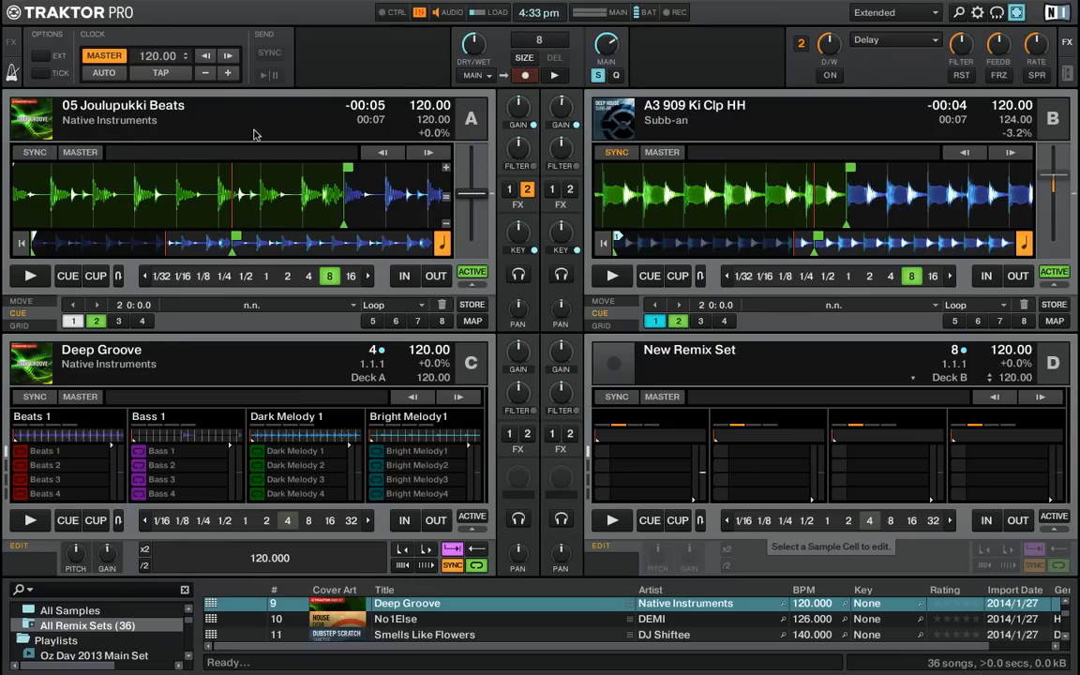
mouse_move(163, 191)
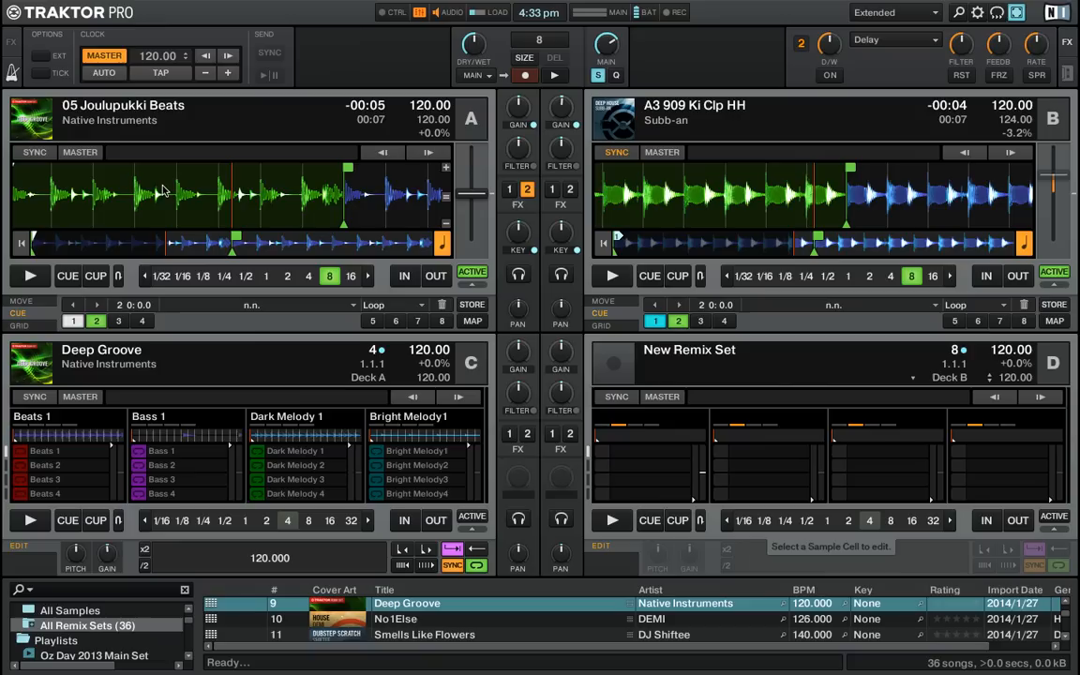
mouse_move(108, 219)
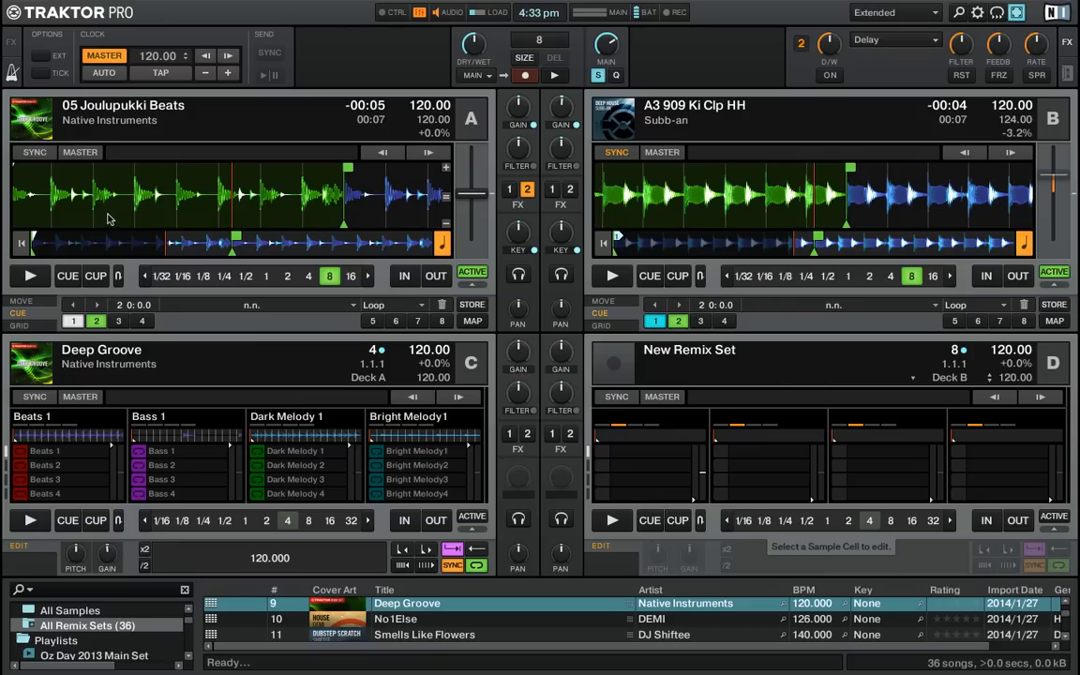
mouse_move(150, 185)
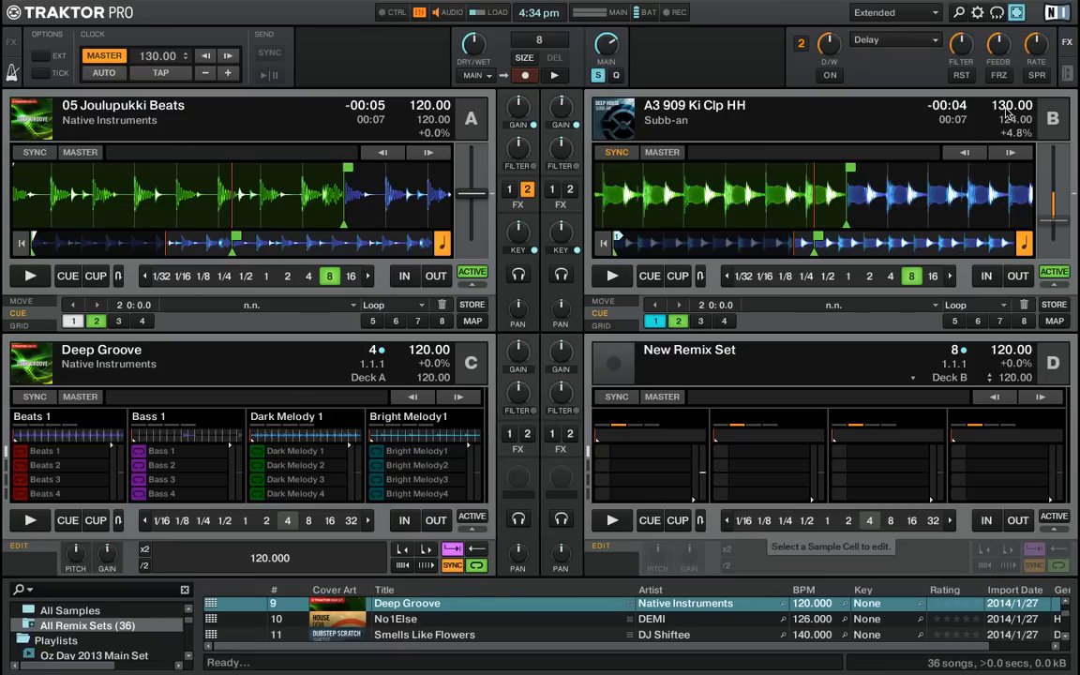
Sync deck A to the master clock so it plays at 130 BPM (+8.3%)
click(616, 152)
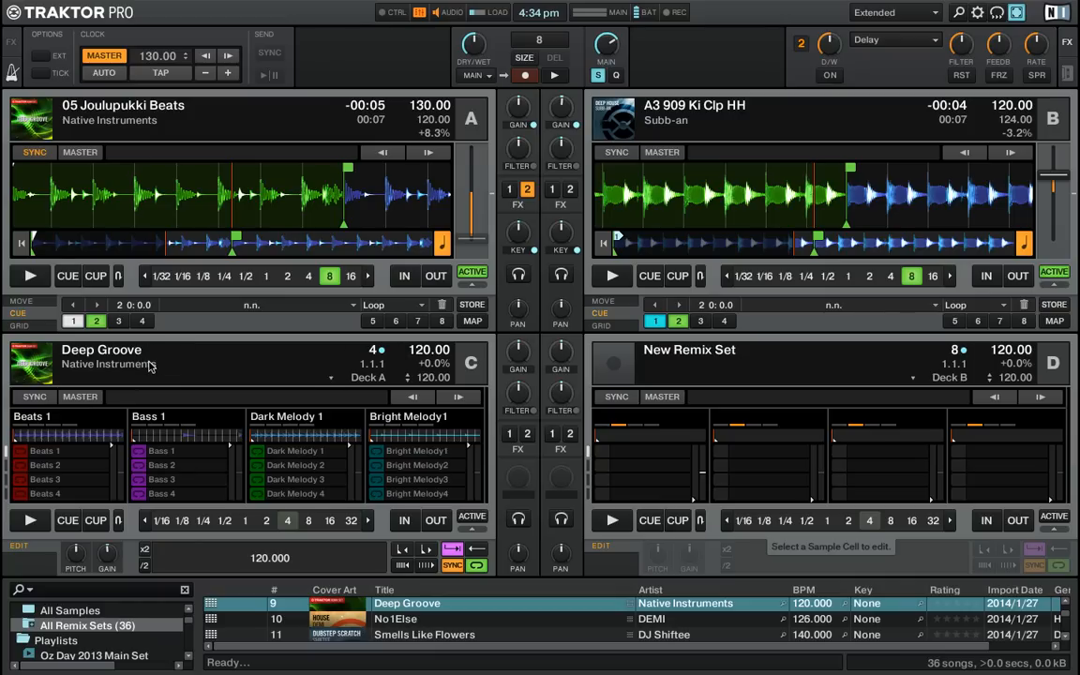
click(34, 398)
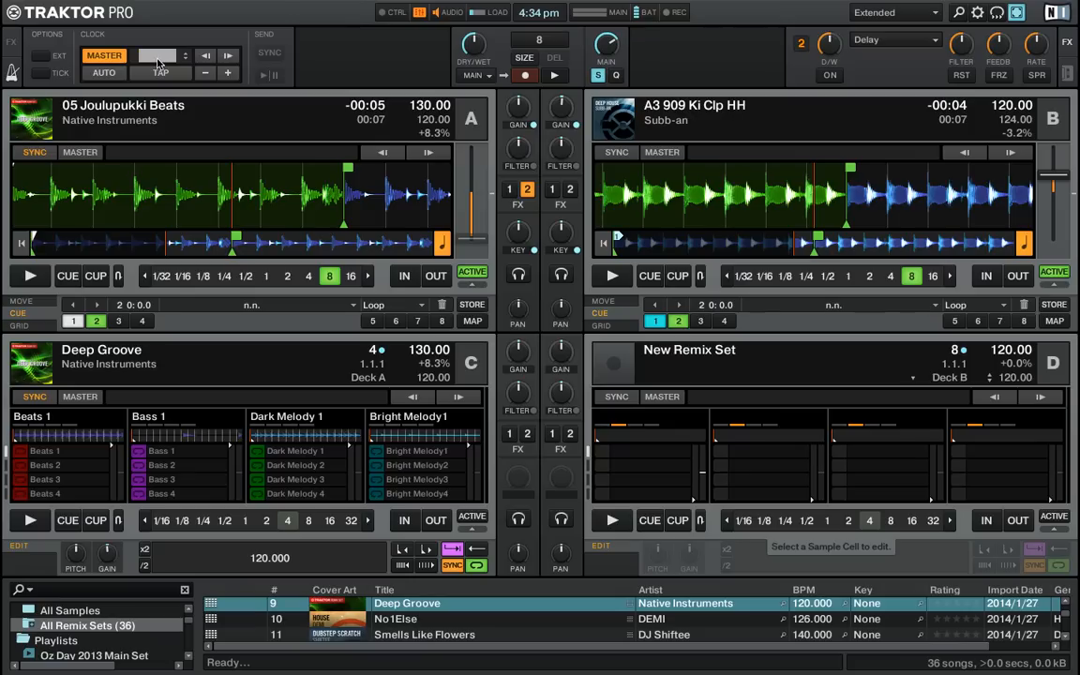
Set the master clock tempo to 125.00 BPM with decks A and C following at +4.2%
click(157, 57)
text(125)
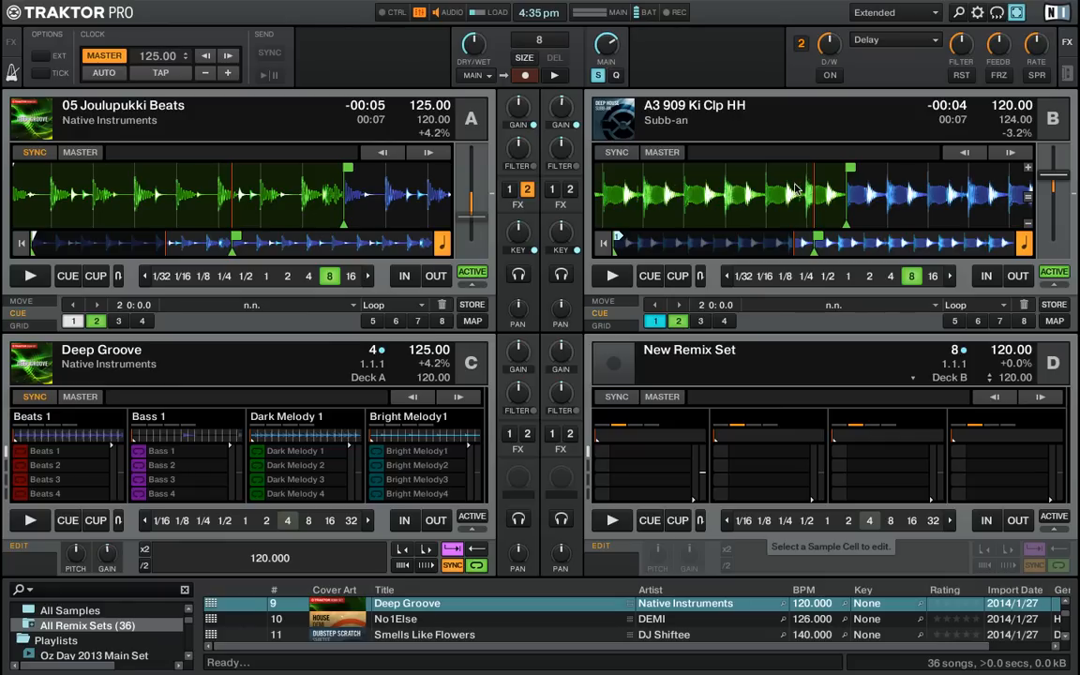
mouse_move(1016, 180)
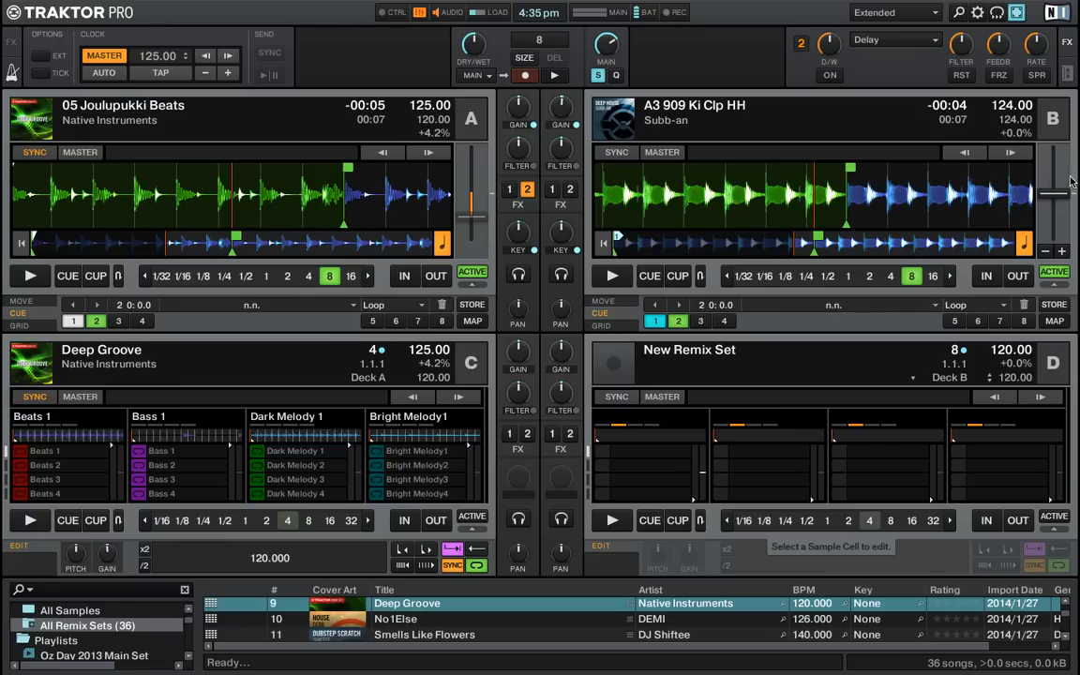
mouse_move(1057, 197)
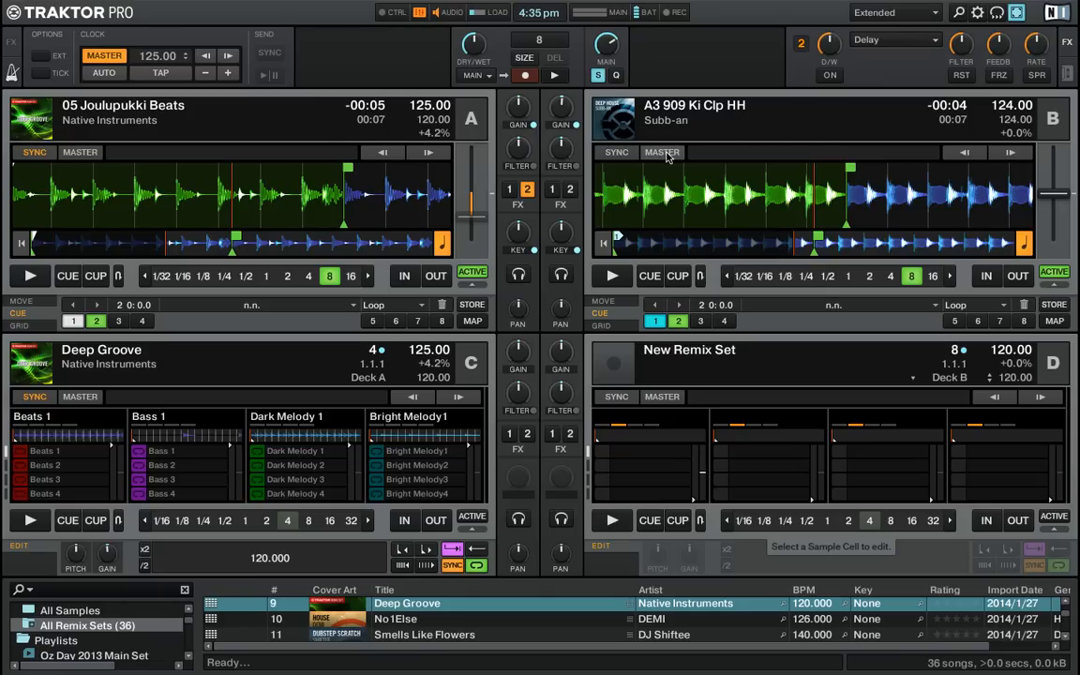
mouse_move(697, 153)
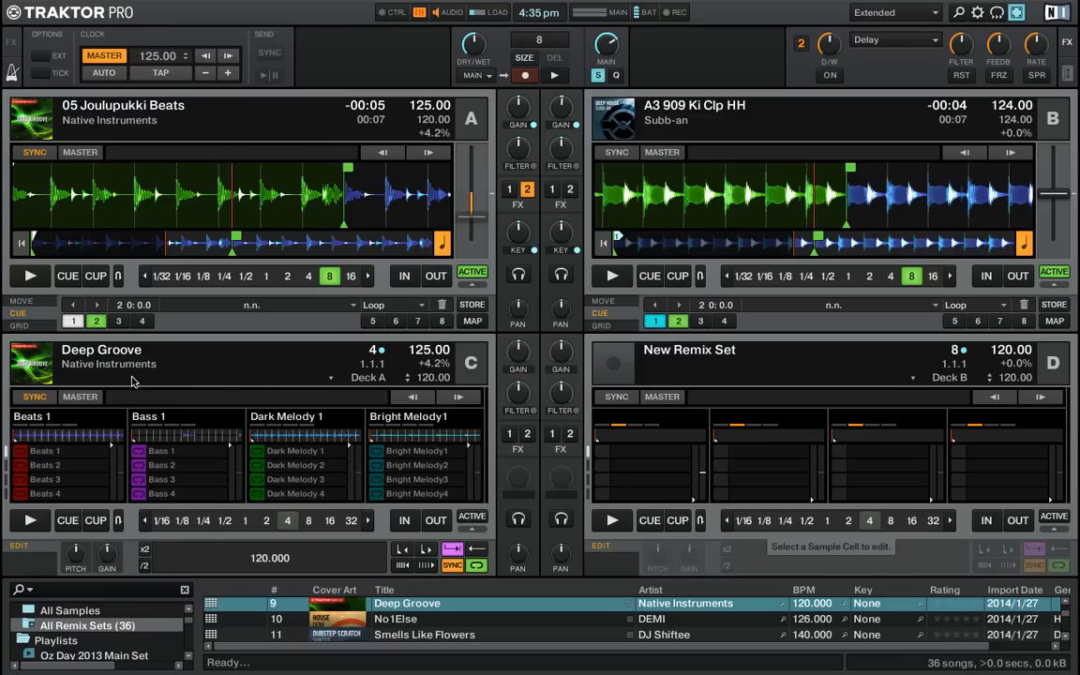
mouse_move(188, 333)
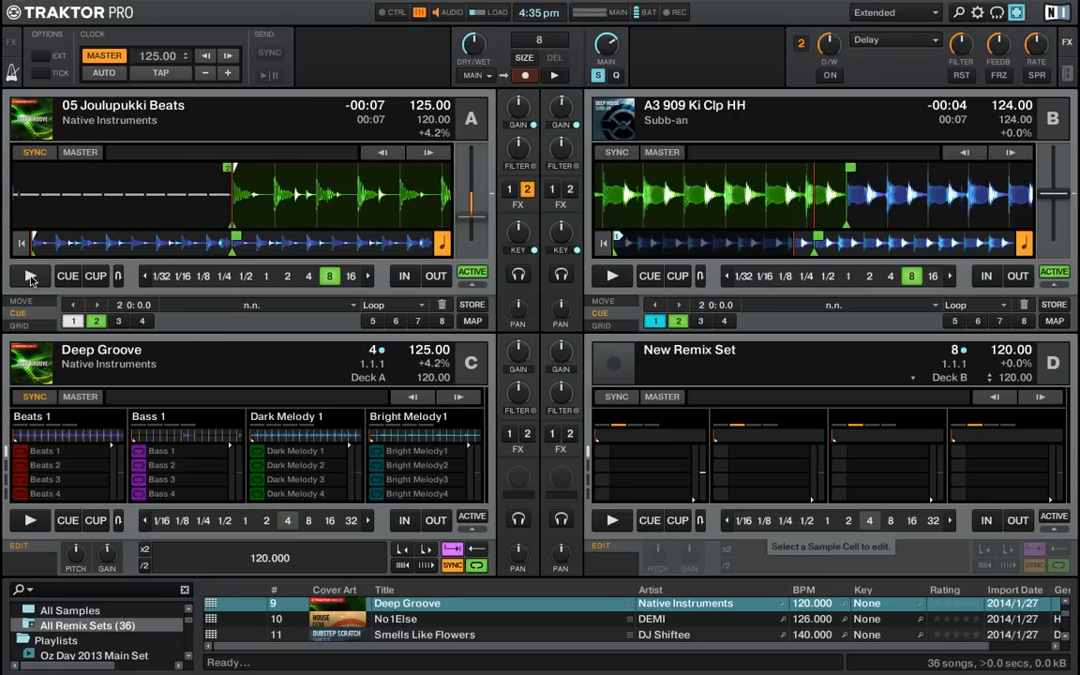
Restart deck A at 125 BPM and enter 140.00 in the master clock tempo field
click(30, 276)
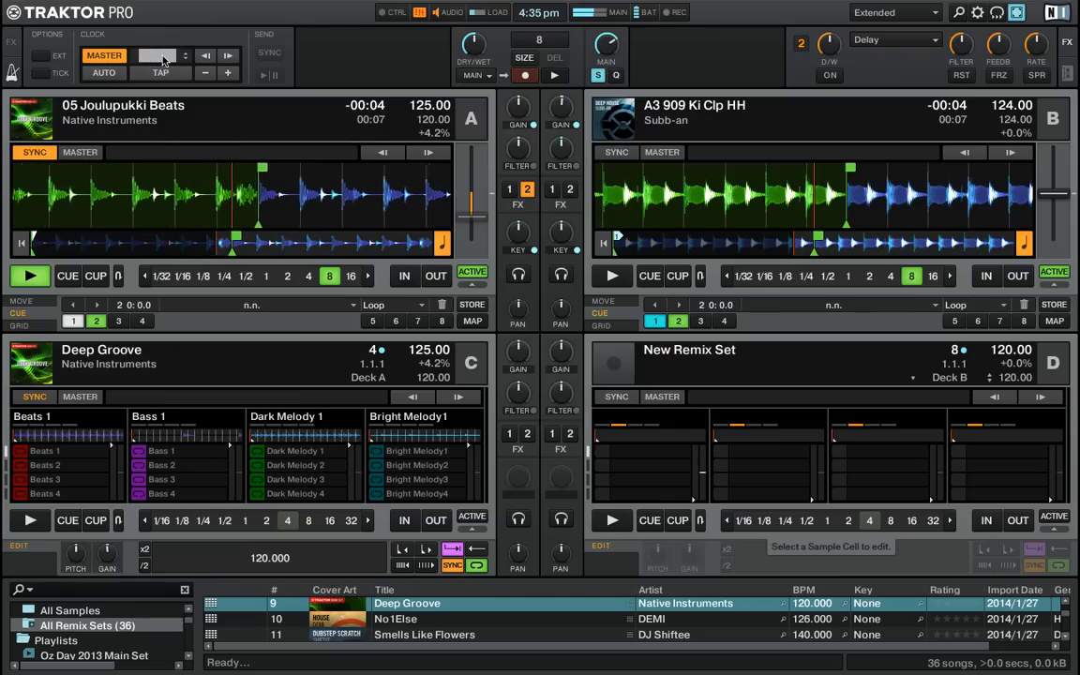
text(140.00)
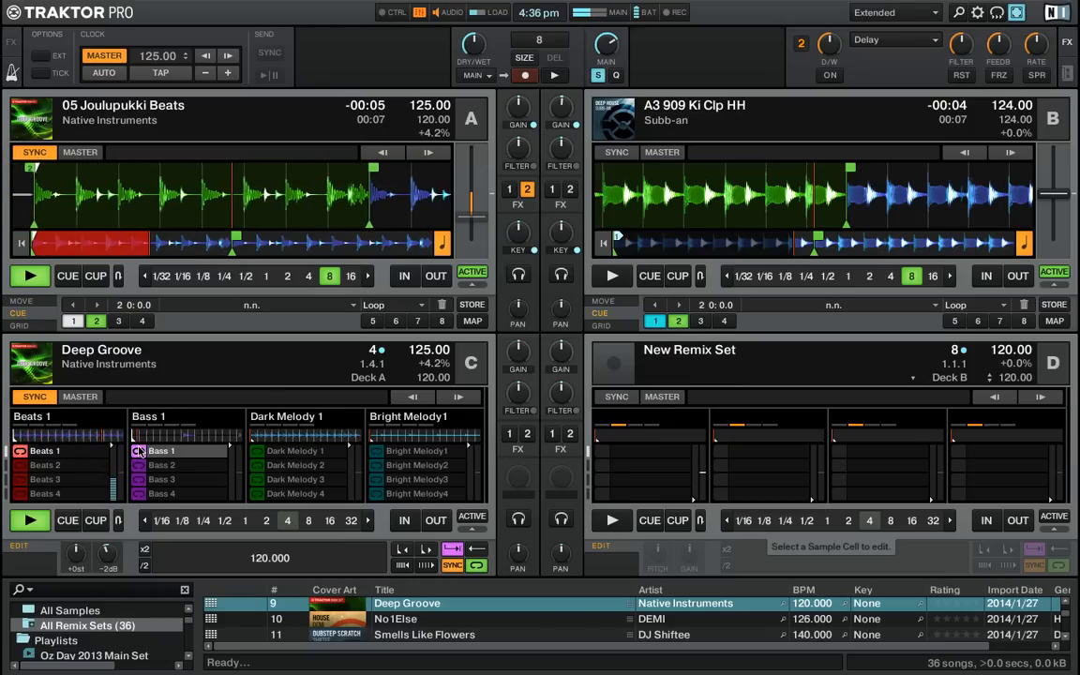
Show the list of screen layouts while deck C's Beats 1 and Bass 1 loops play
click(892, 12)
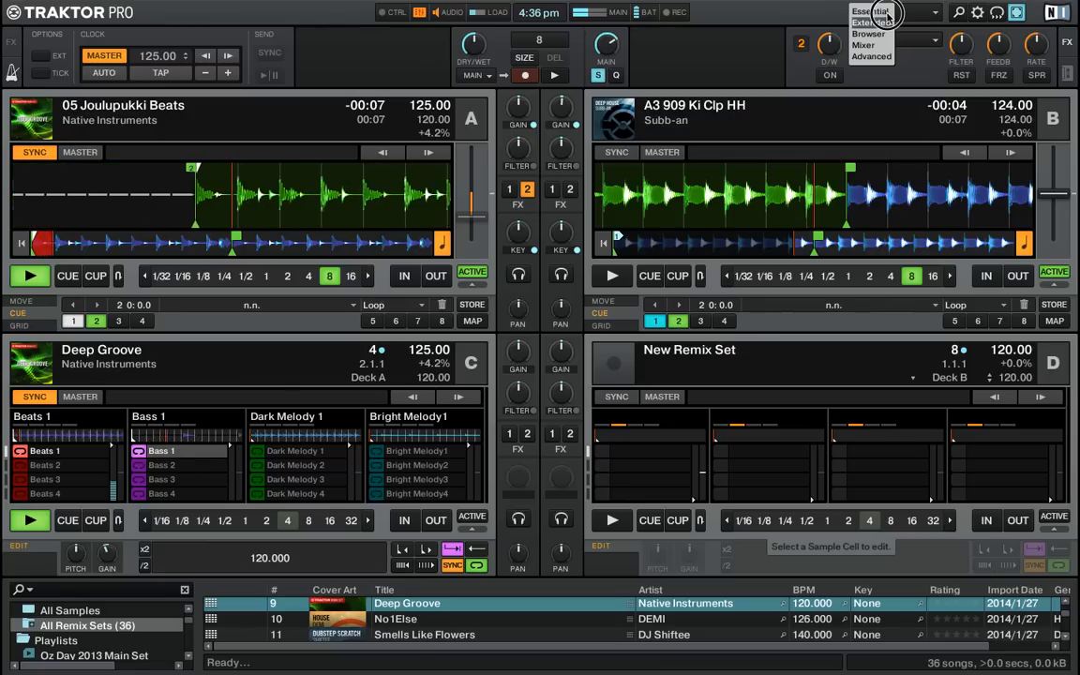